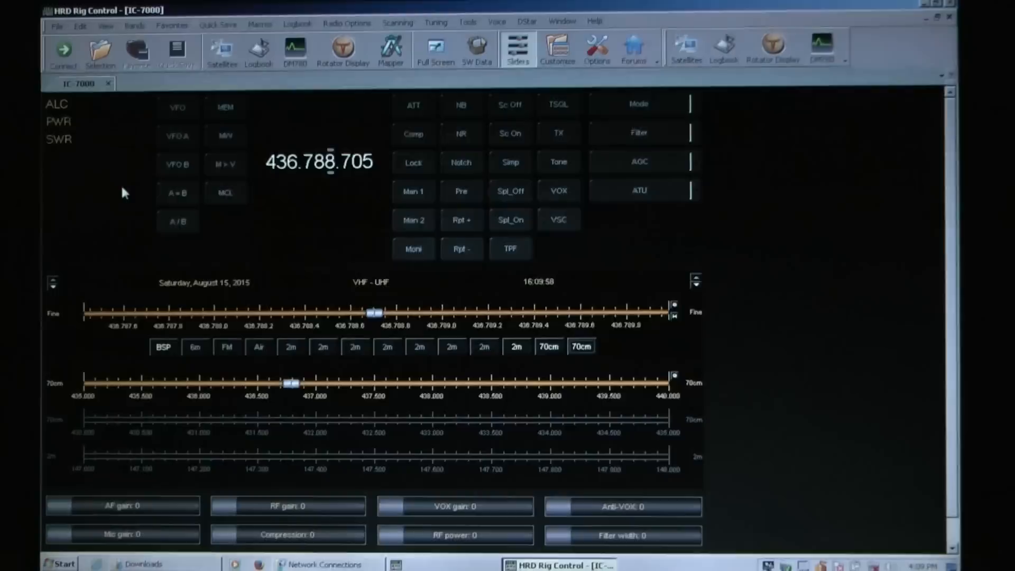
Step: Connect HRD Rig Control to the IC-7000 and launch HRD Satellite Tracking
click(63, 50)
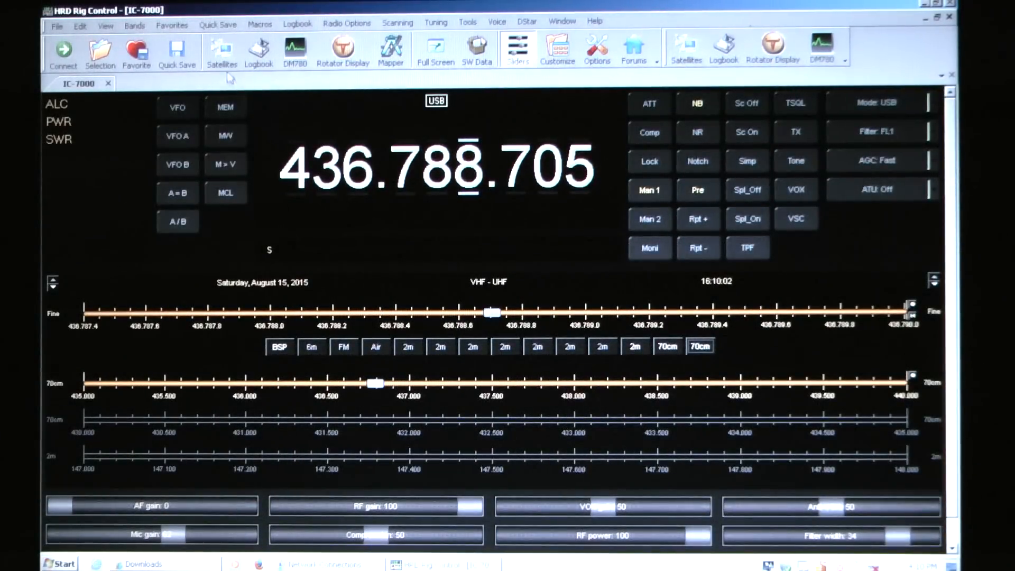
click(222, 49)
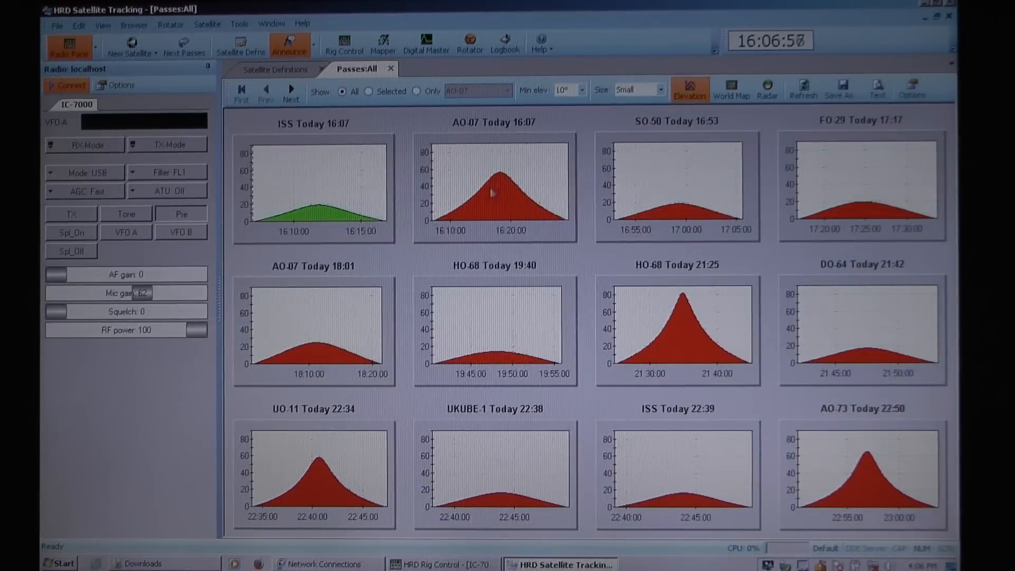
Step: Open the AO-07 Today 16:07 pass on the live tracking map
double_click(493, 194)
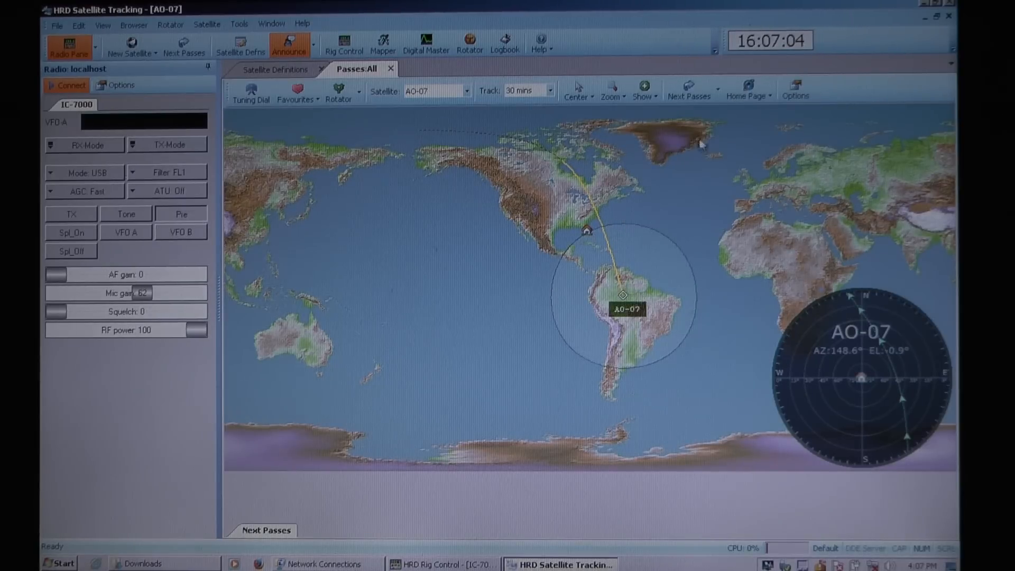
mouse_move(258, 133)
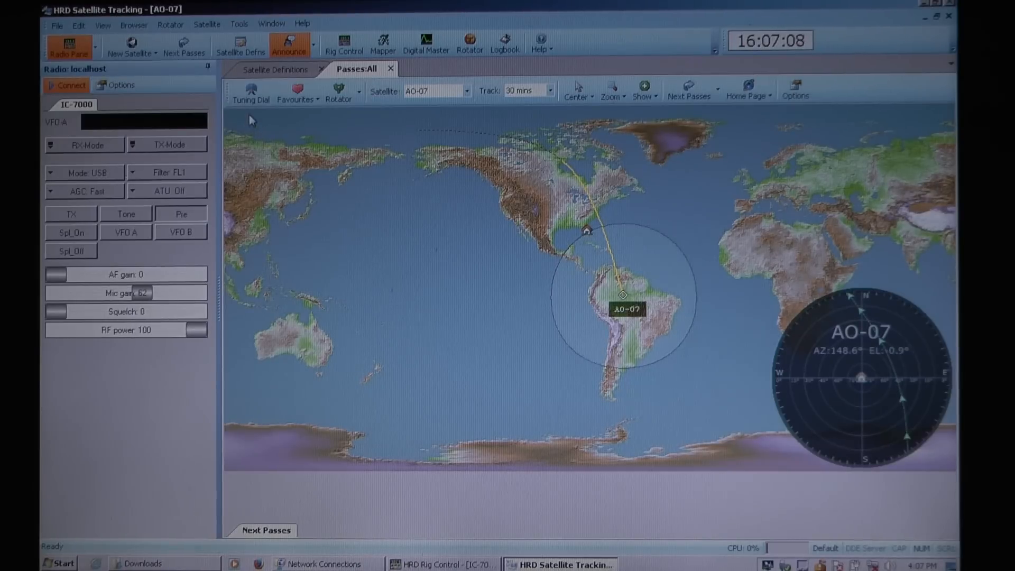
Step: Show the AO-07 tuning dial (436.795 down, 145.850 up) and enable RX Doppler tuning
click(250, 90)
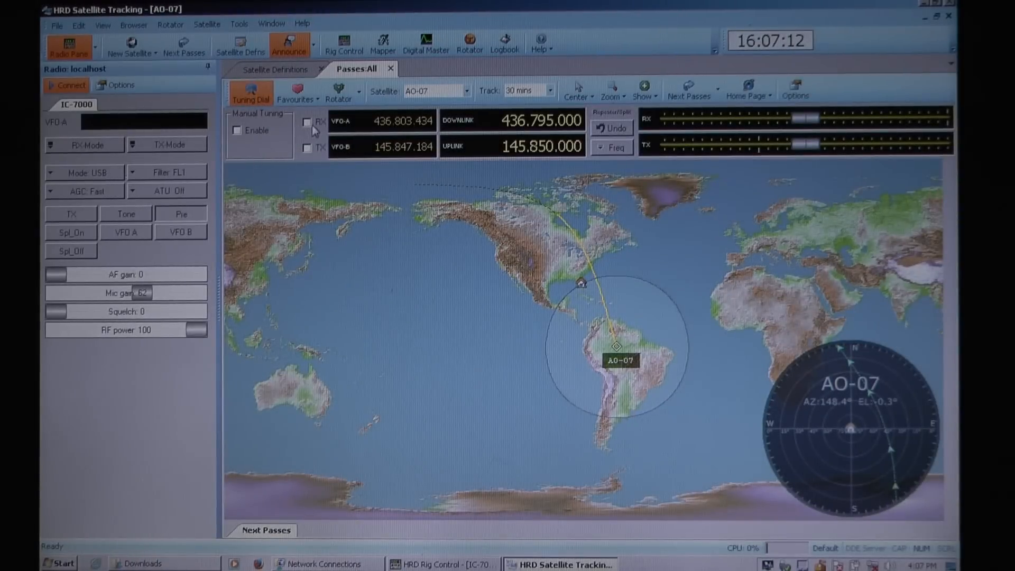
click(306, 121)
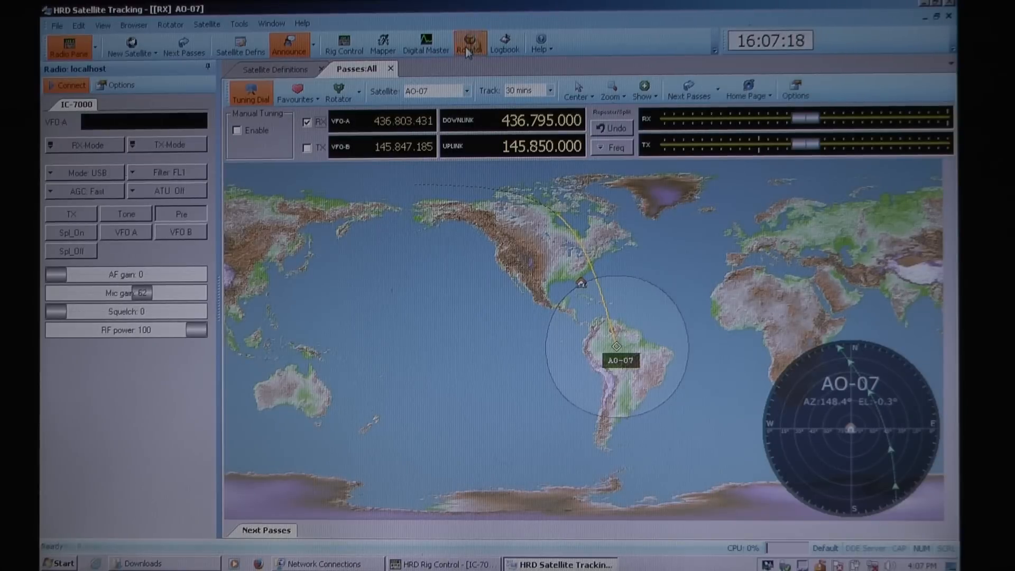
Step: Launch HRD Rotator, enable DDE Connect and Track, connect on COM7, then return to tracking
click(468, 43)
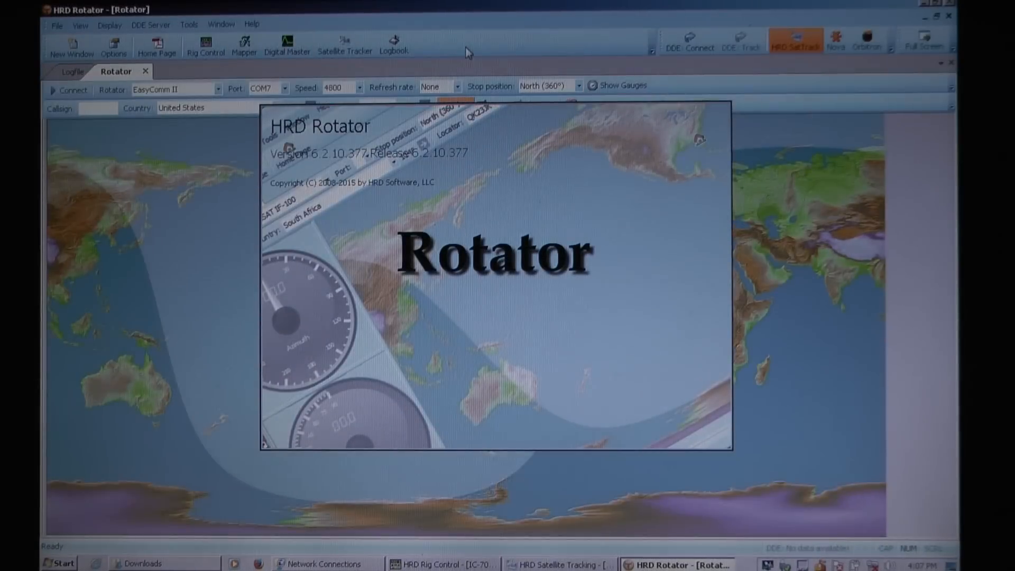
mouse_move(490, 63)
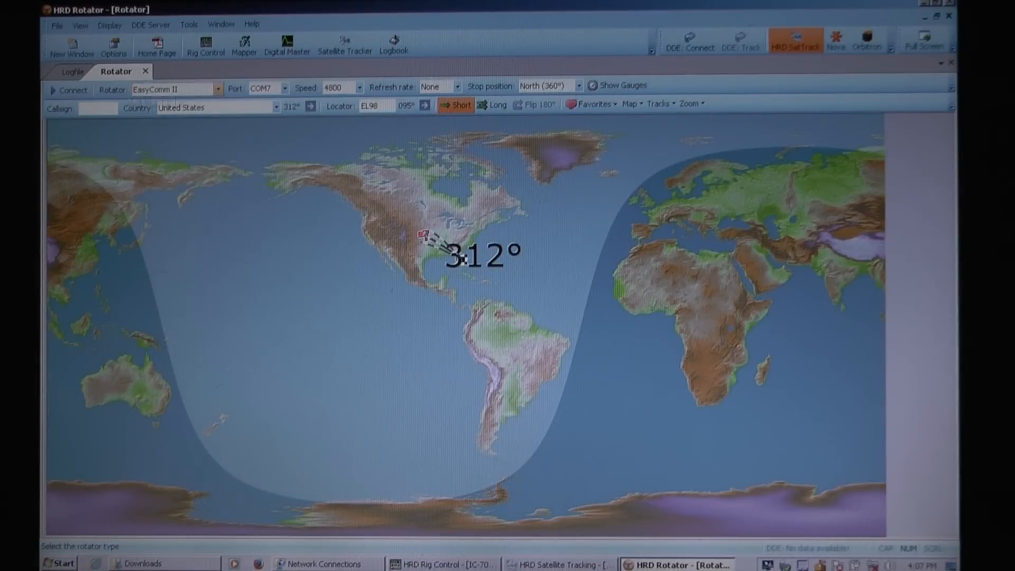
click(216, 89)
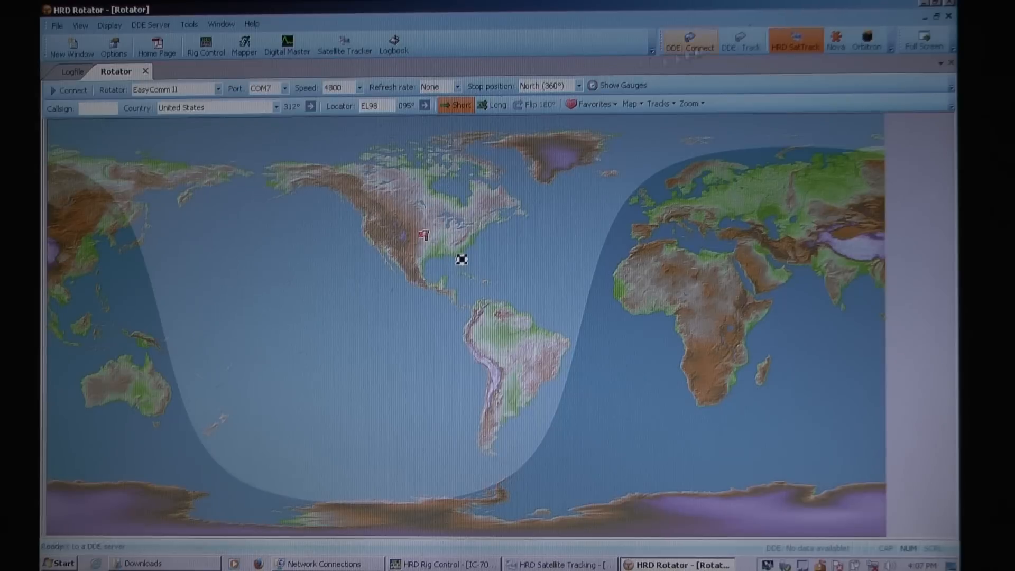
click(740, 41)
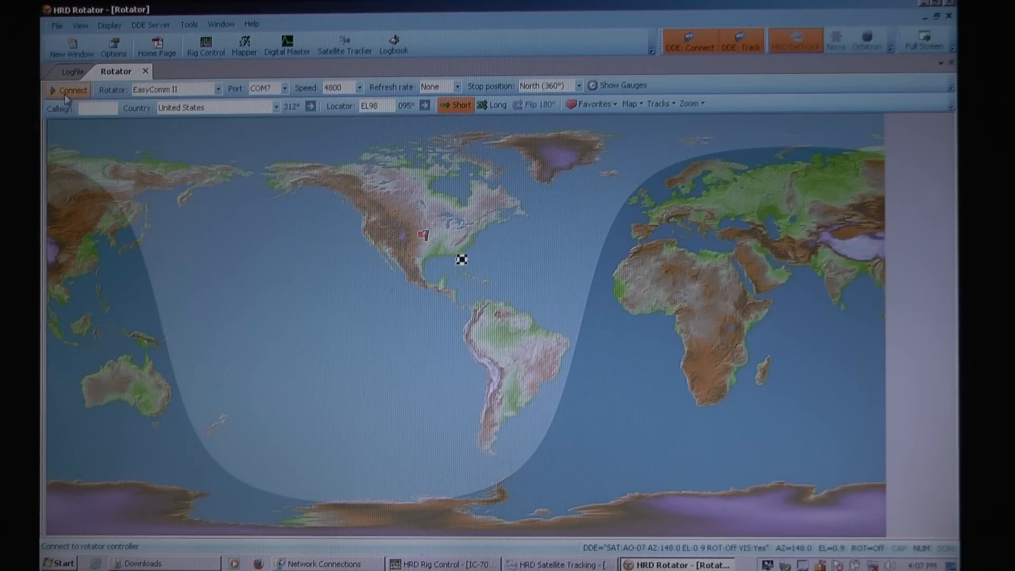
click(68, 90)
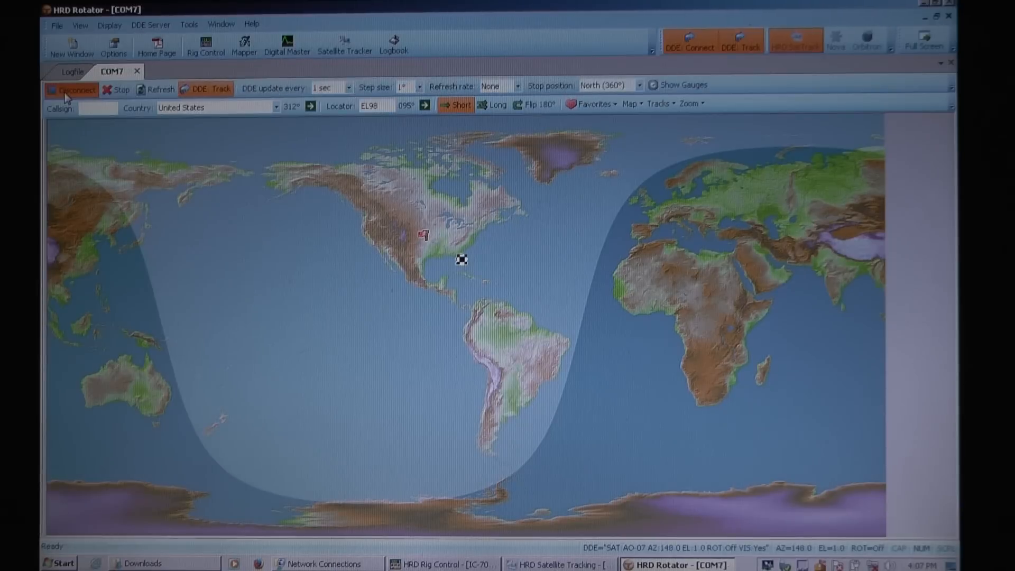
mouse_move(74, 89)
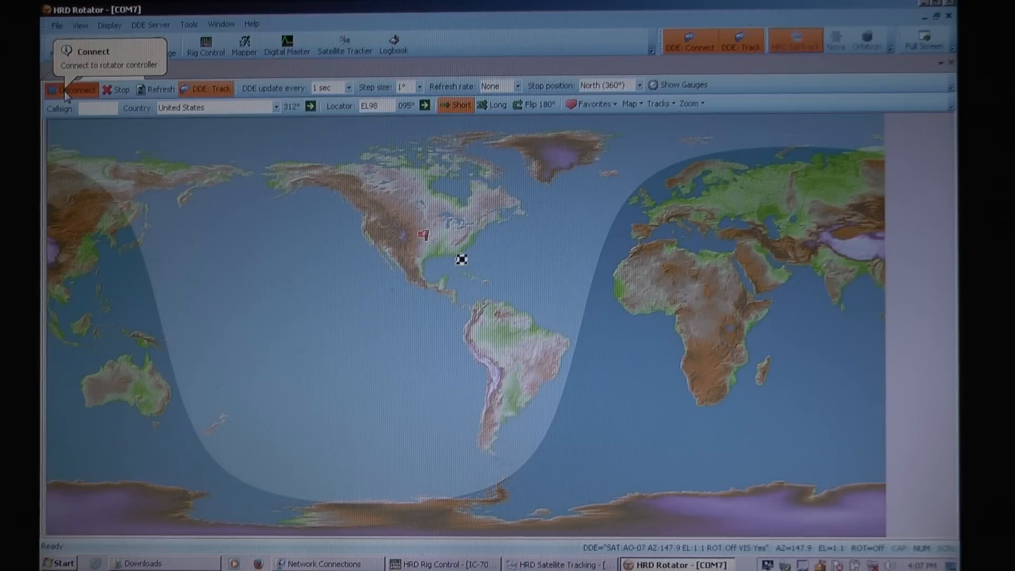
click(558, 564)
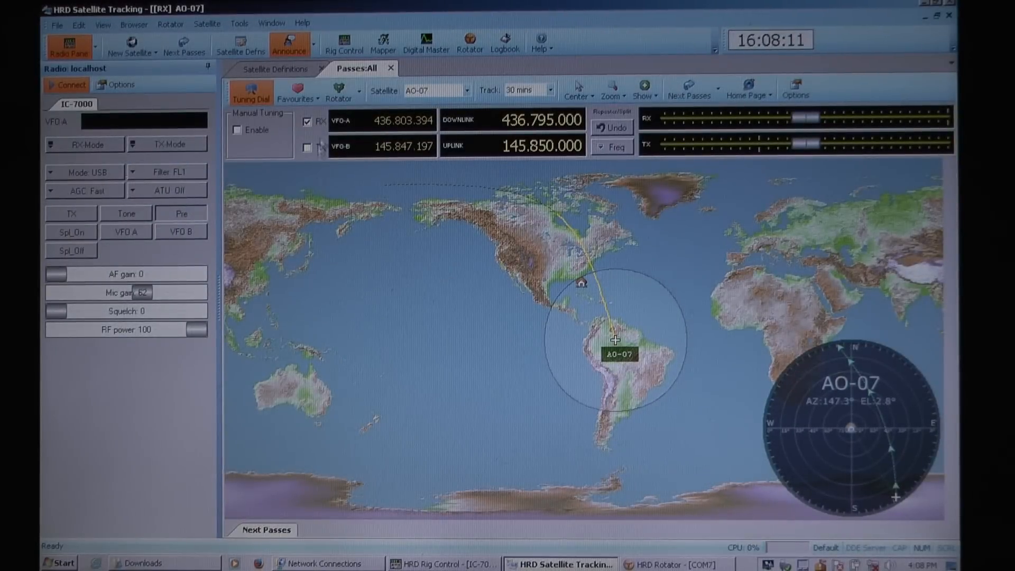
mouse_move(337, 94)
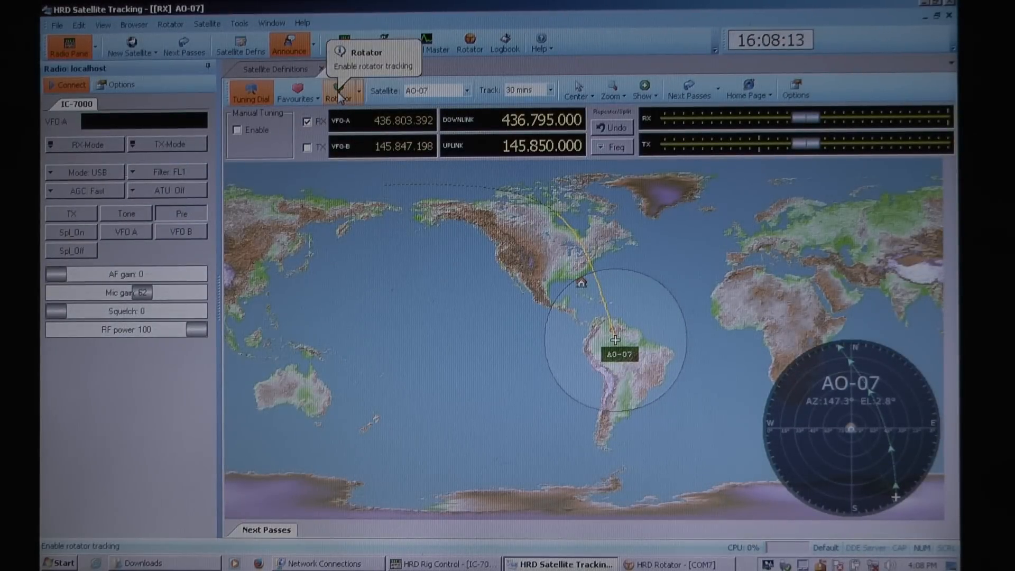